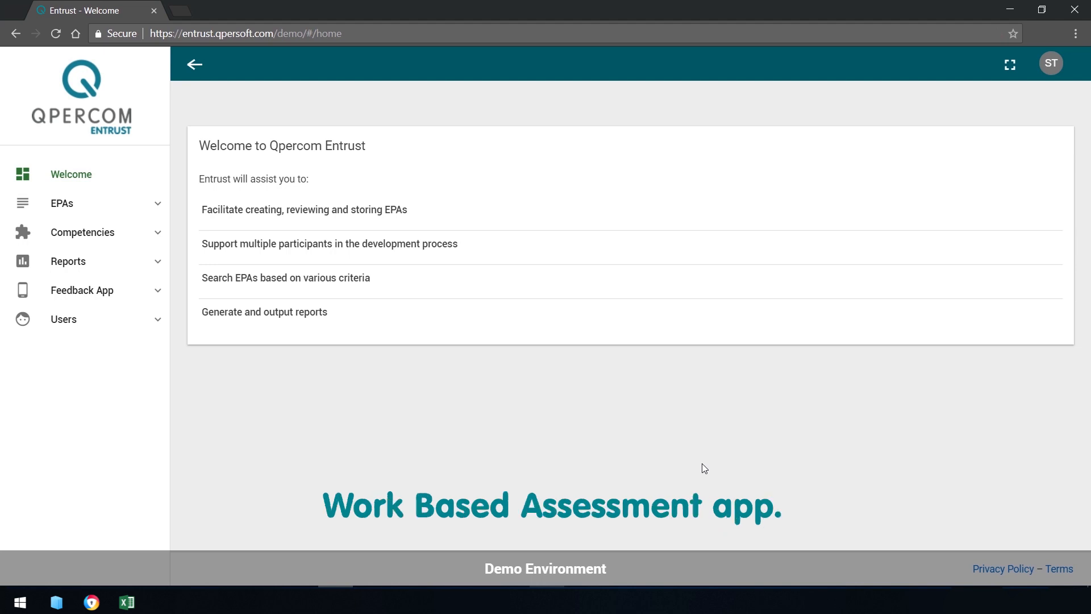
Step: Navigate from the welcome page to the EPA List via the EPAs sidebar section
{"action": "left_click", "coordinate": [62, 204]}
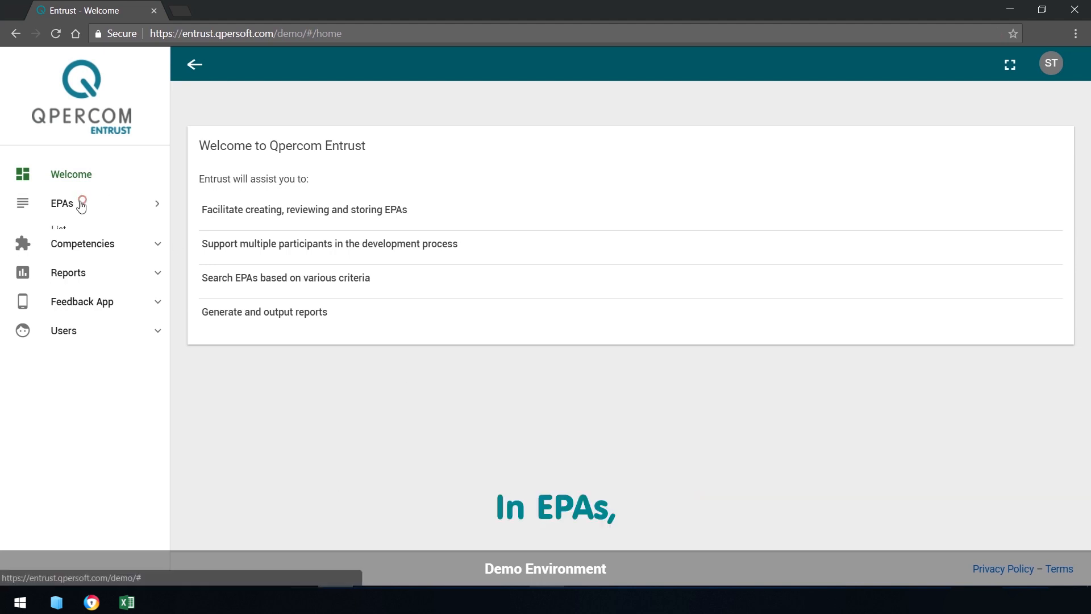
{"action": "left_click", "coordinate": [59, 231]}
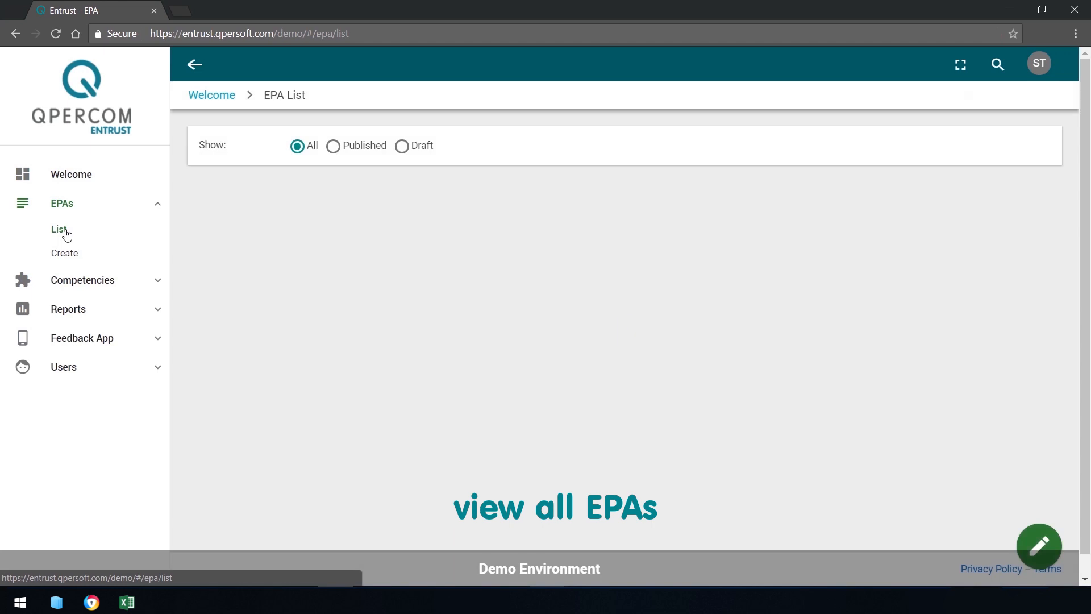
Step: Load the EPA List with the All filter, showing six Published and Draft EPAs
{"action": "left_click", "coordinate": [59, 229]}
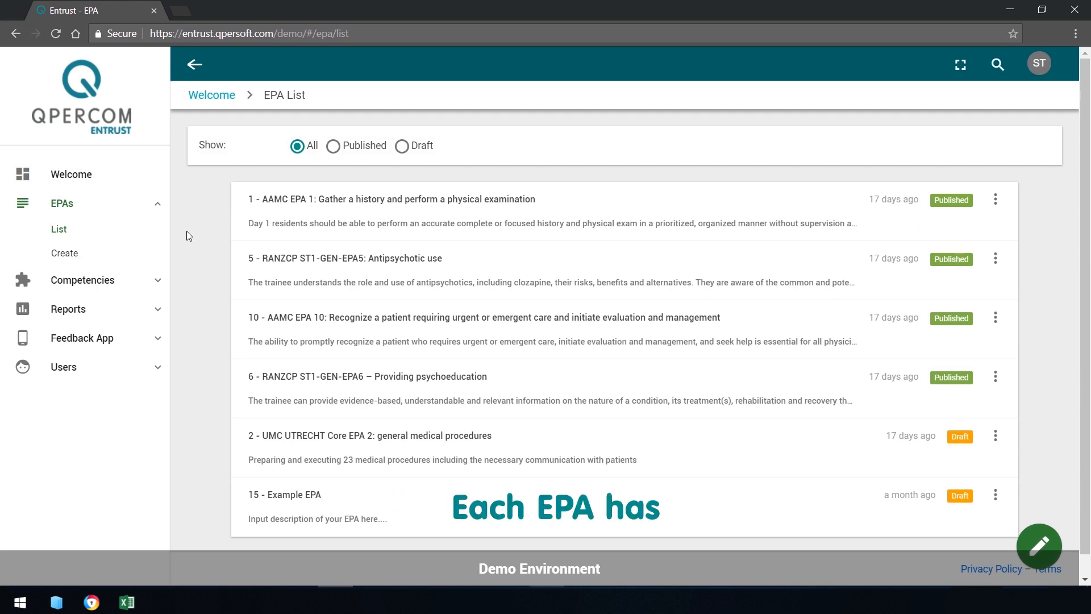
Step: Review AAMC EPA 1's description, competencies and activities from top to bottom
{"action": "left_click", "coordinate": [392, 199]}
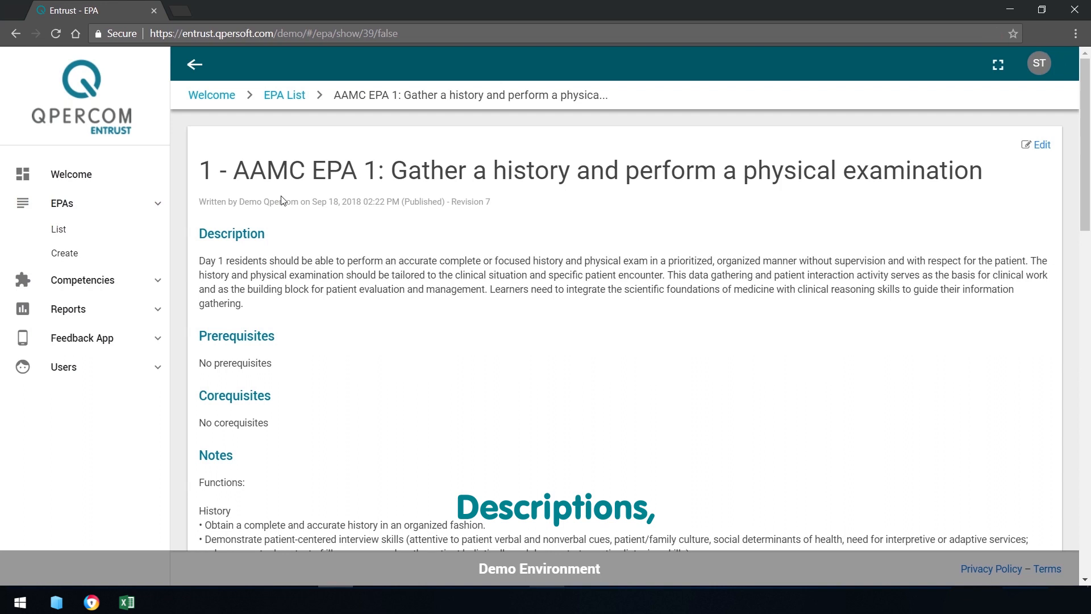
{"action": "mouse_move", "coordinate": [368, 373]}
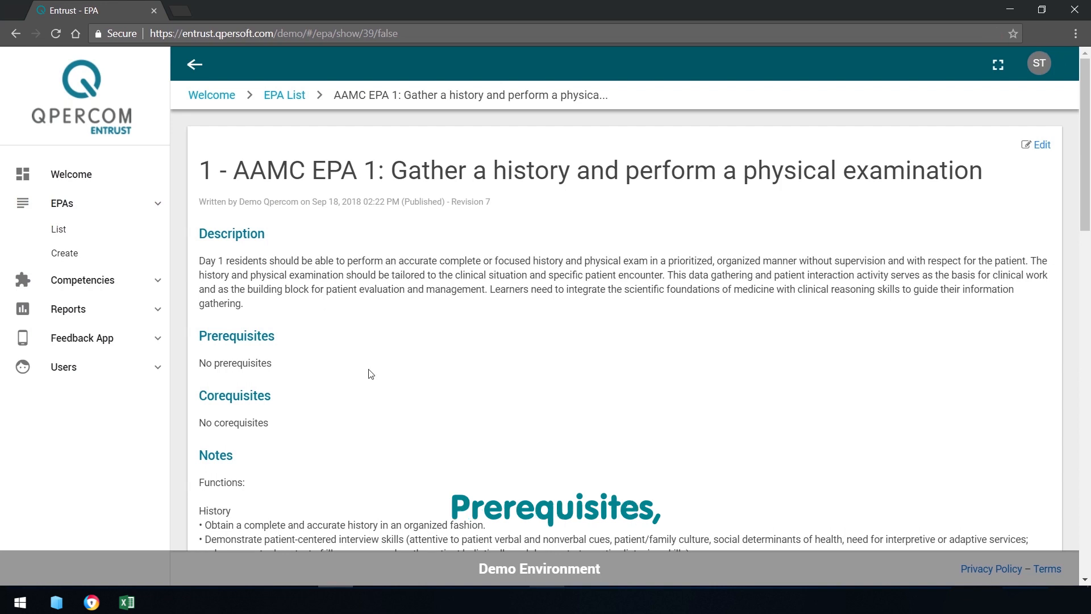
{"action": "scroll", "scroll_direction": "down", "scroll_amount": 3}
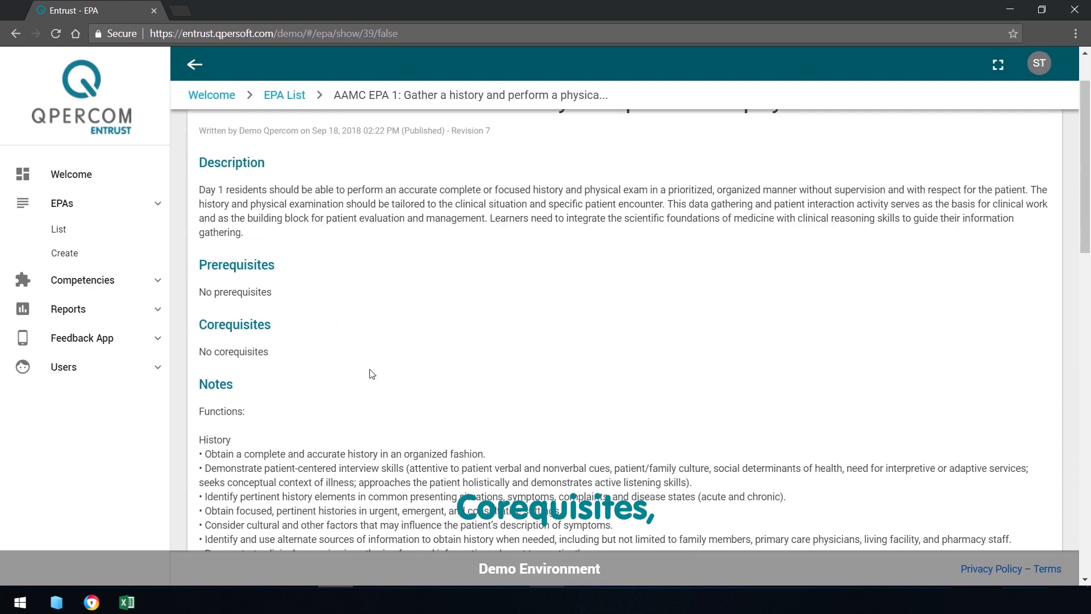
{"action": "scroll", "scroll_direction": "down", "scroll_amount": 3}
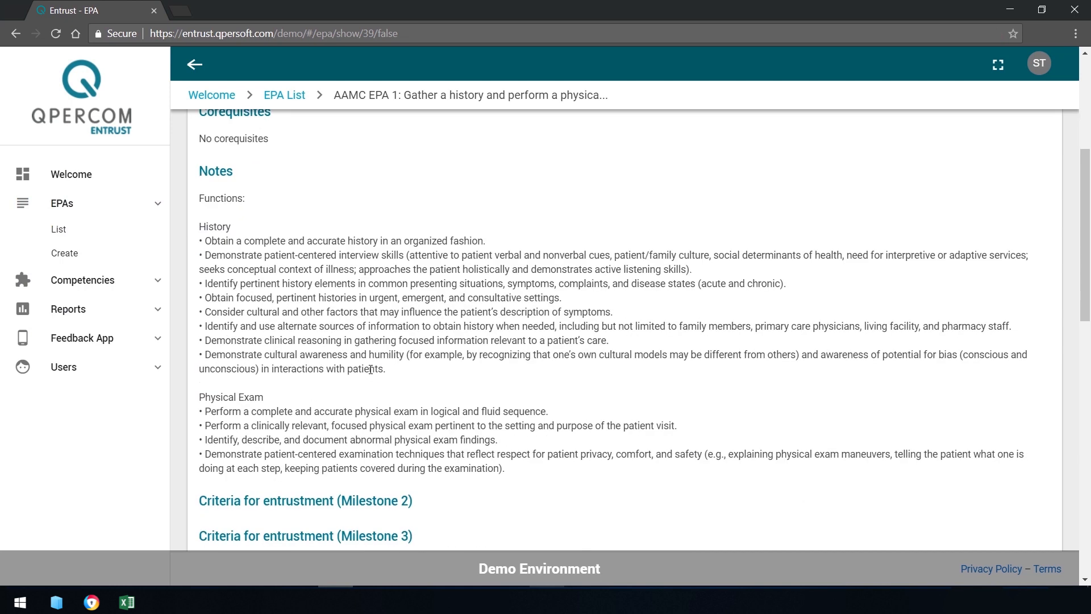
{"action": "scroll", "scroll_direction": "down", "scroll_amount": 3}
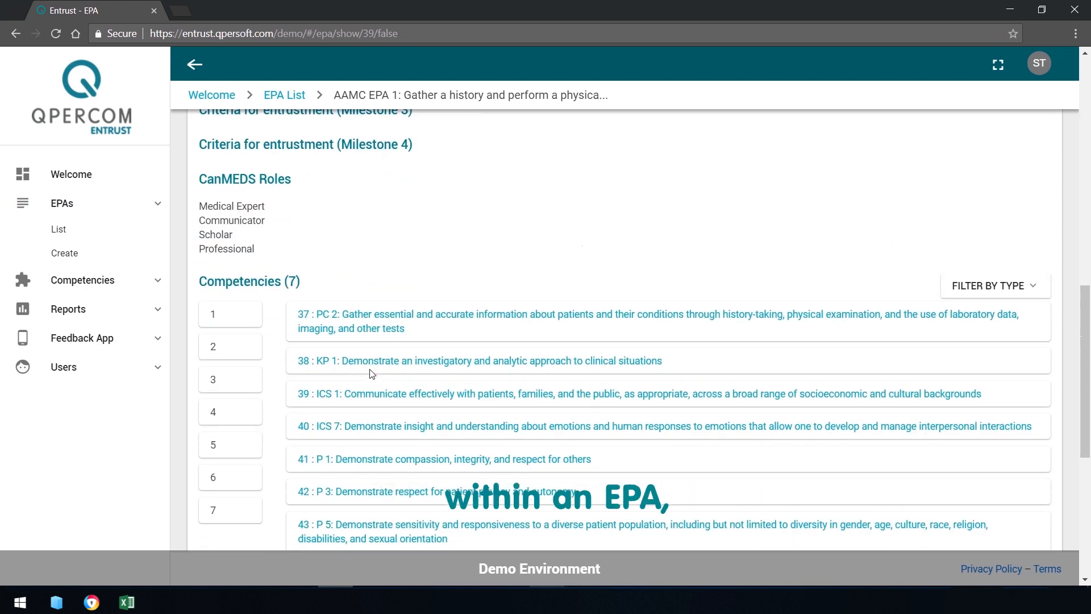
{"action": "scroll", "scroll_direction": "down", "scroll_amount": 3}
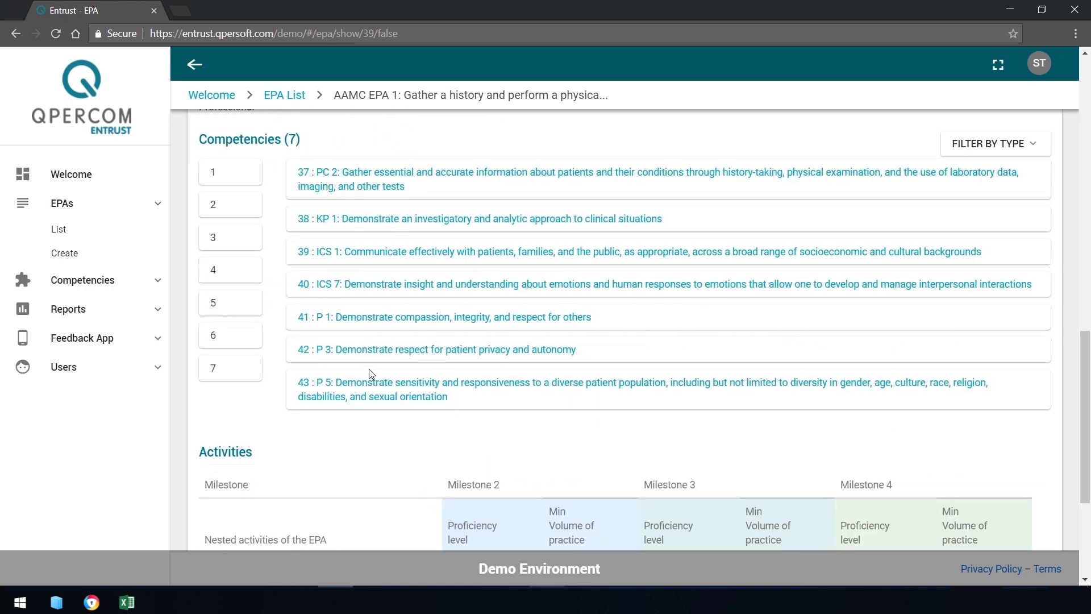
{"action": "scroll", "scroll_direction": "down", "scroll_amount": 3}
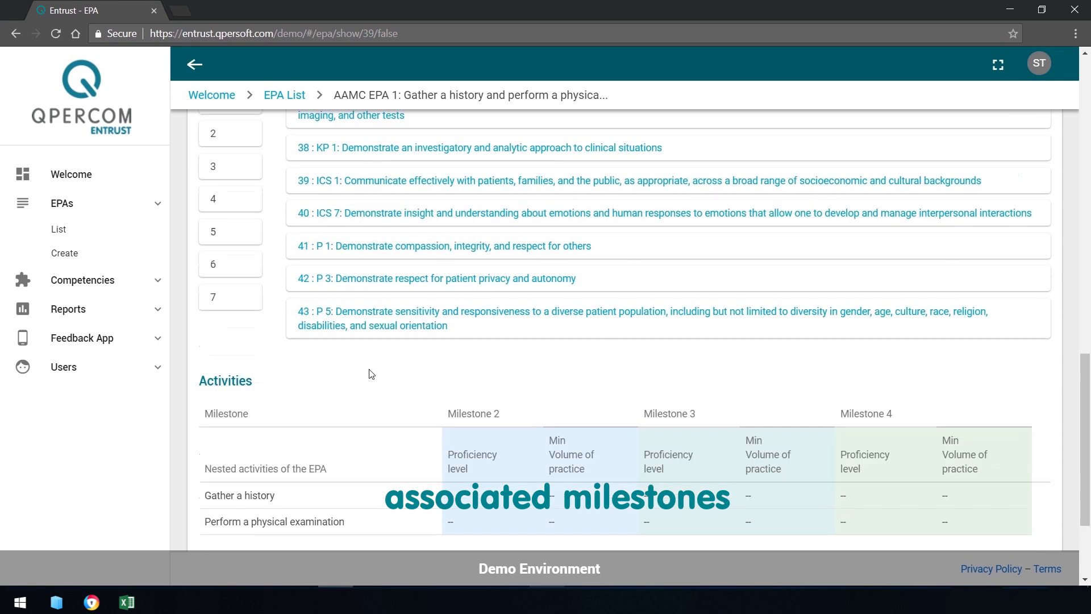
{"action": "scroll", "scroll_direction": "down", "scroll_amount": 3}
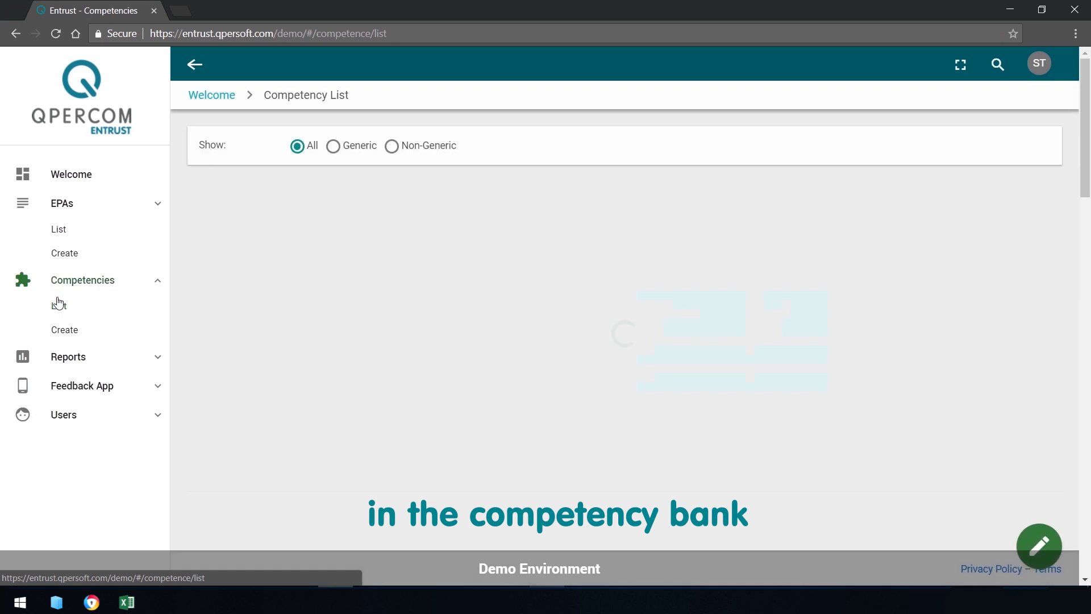
Step: View the 'Communicate treatment plan effectively to patient' competency's roles, mapping, blueprinting and linked EPA
{"action": "left_click", "coordinate": [57, 306]}
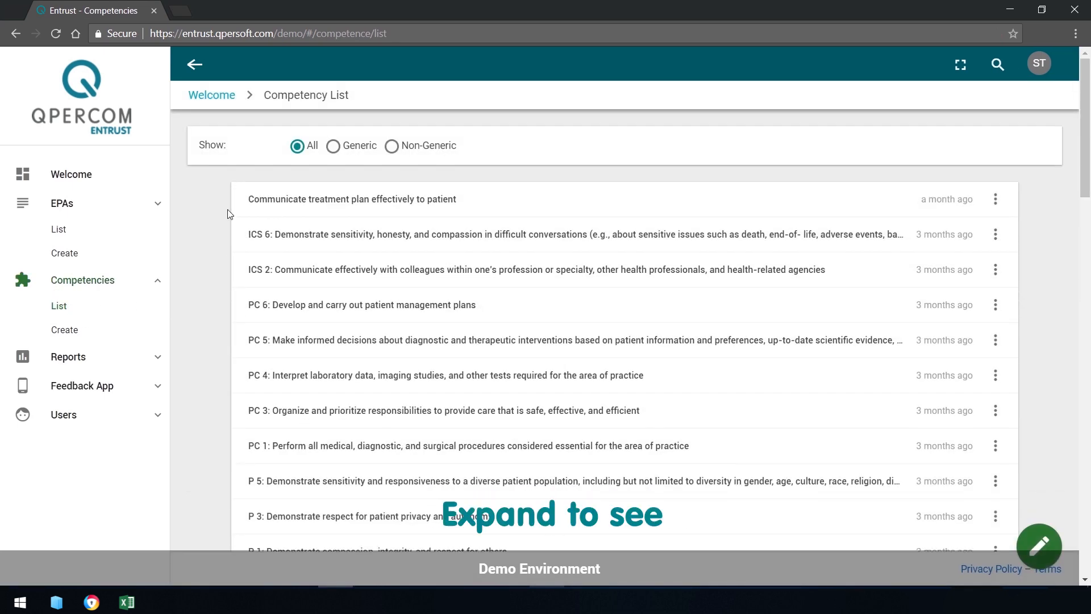
{"action": "left_click", "coordinate": [353, 198]}
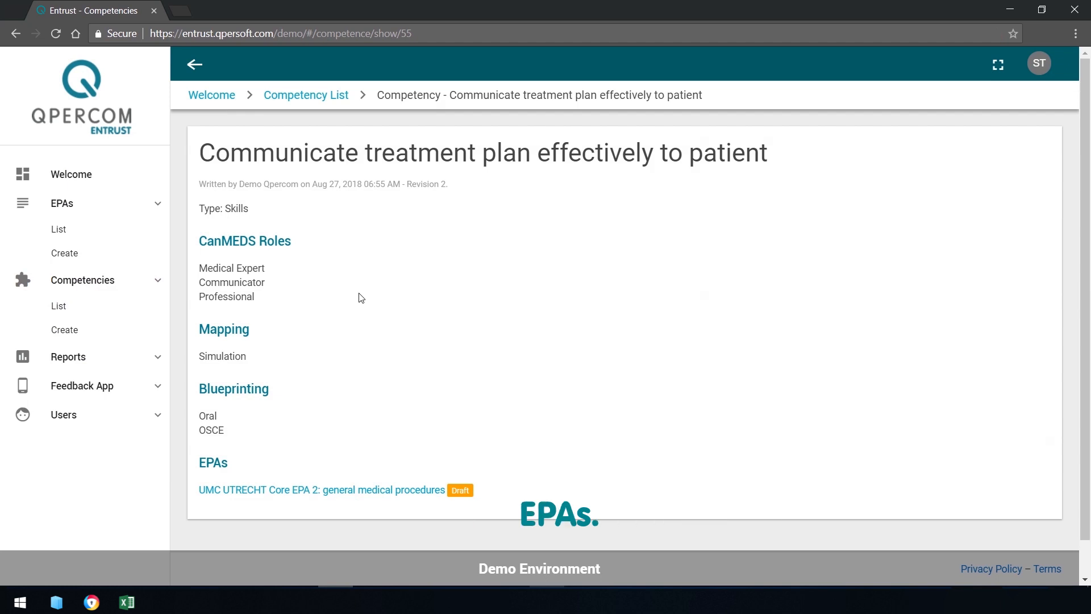
{"action": "mouse_move", "coordinate": [82, 329]}
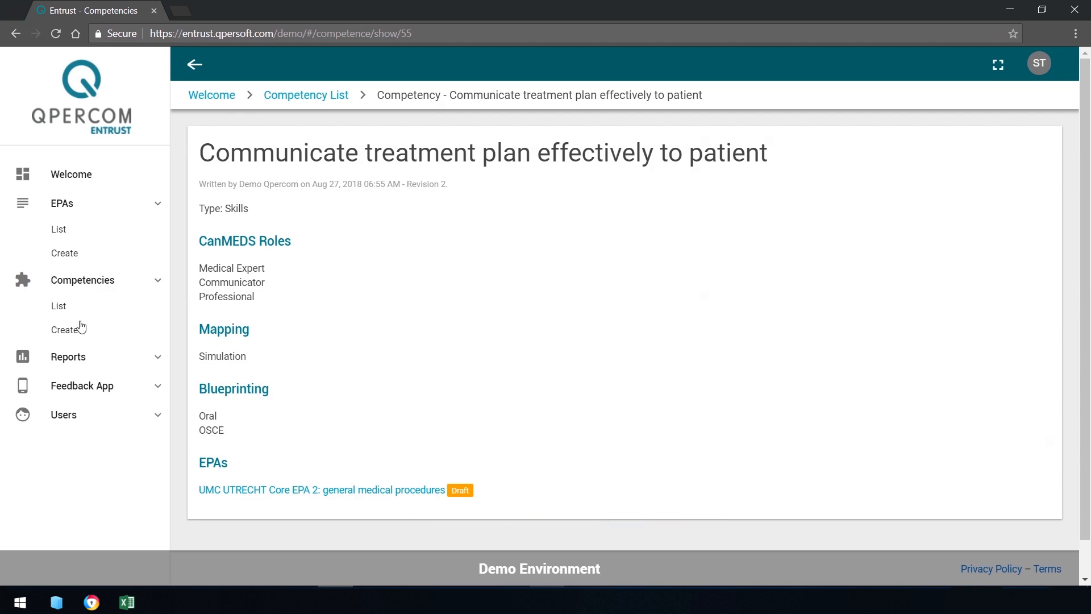
Step: Look over every field of a blank Create Competency form, then reveal the Reports section
{"action": "left_click", "coordinate": [65, 329]}
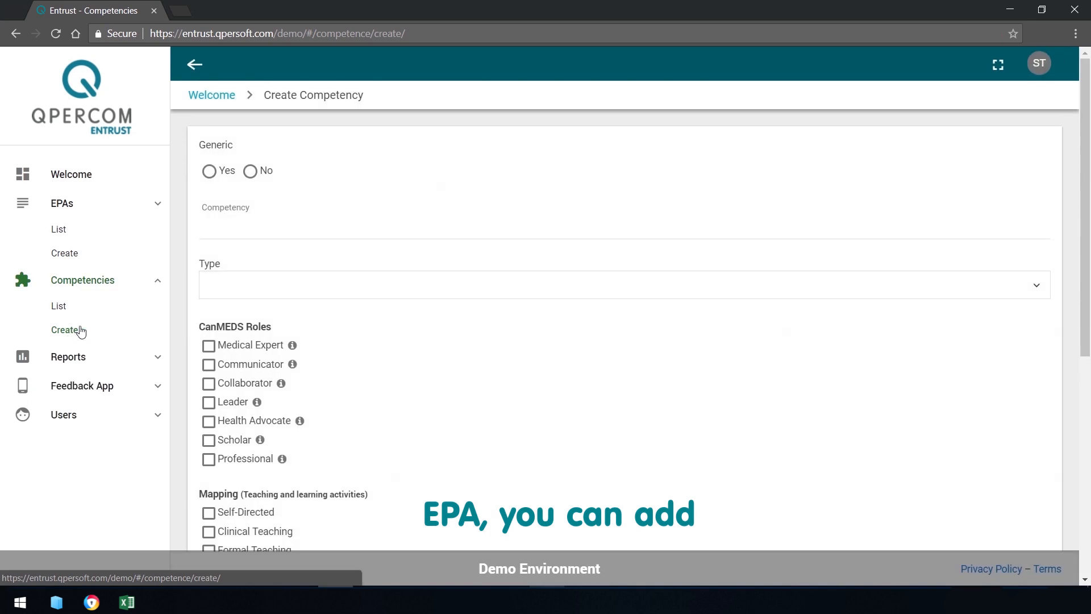
{"action": "scroll", "scroll_direction": "down", "scroll_amount": 3}
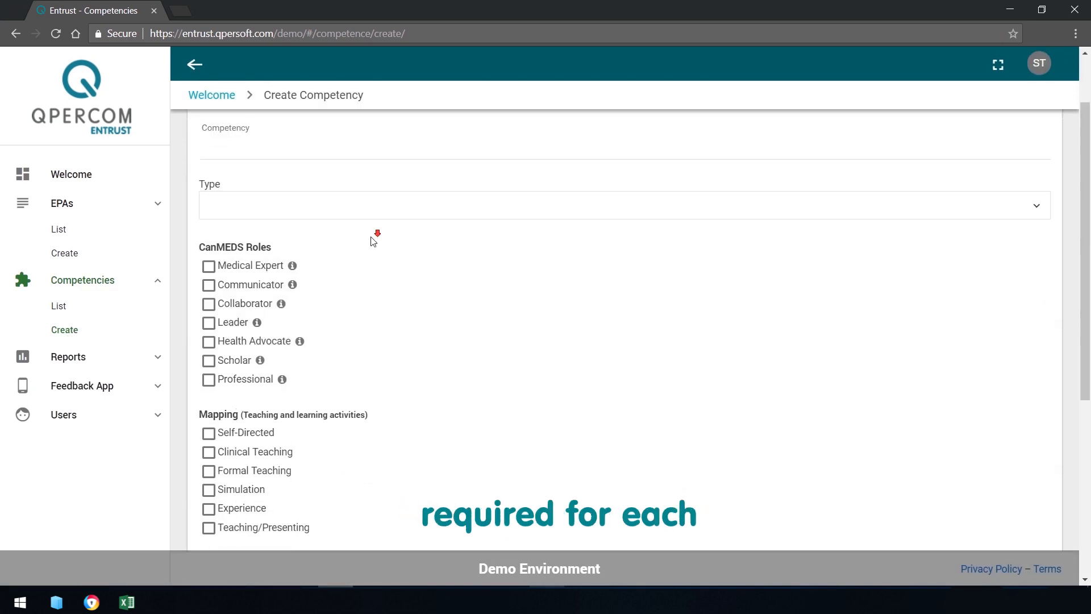
{"action": "scroll", "scroll_direction": "down", "scroll_amount": 3}
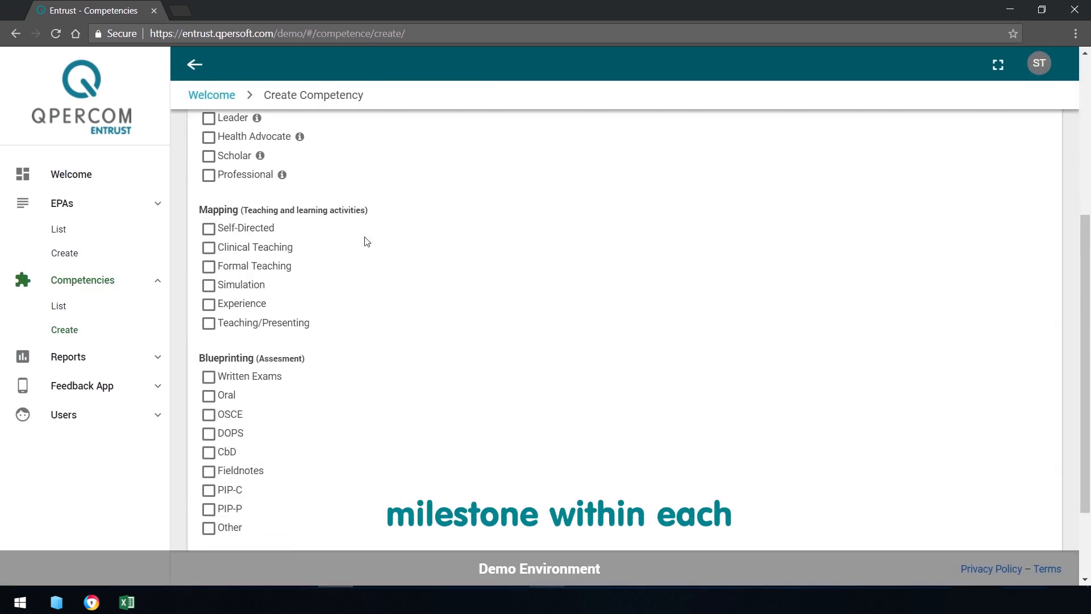
{"action": "scroll", "scroll_direction": "down", "scroll_amount": 3}
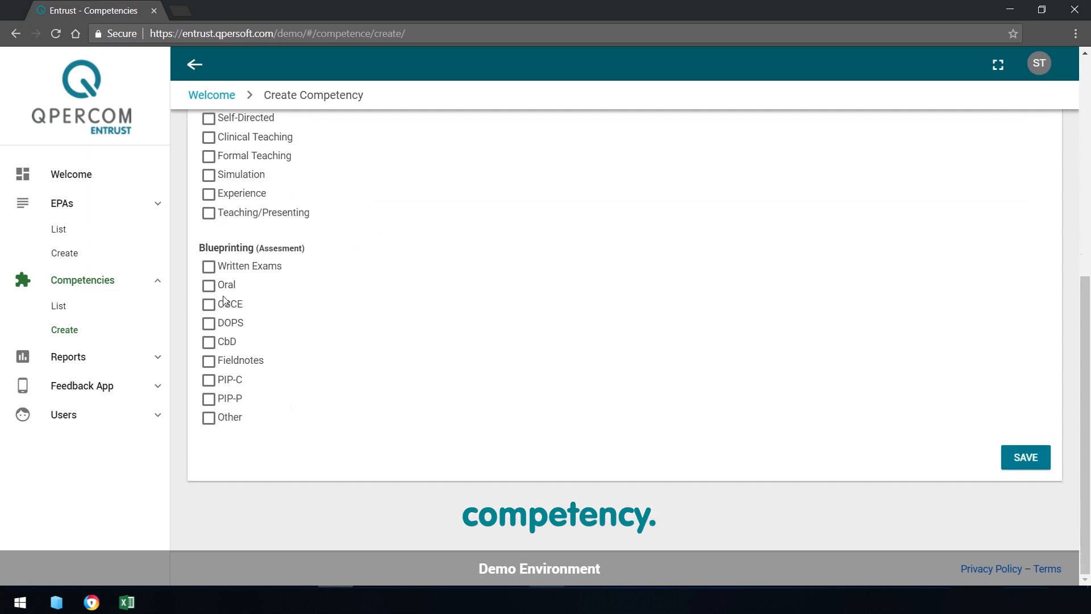
{"action": "left_click", "coordinate": [67, 357]}
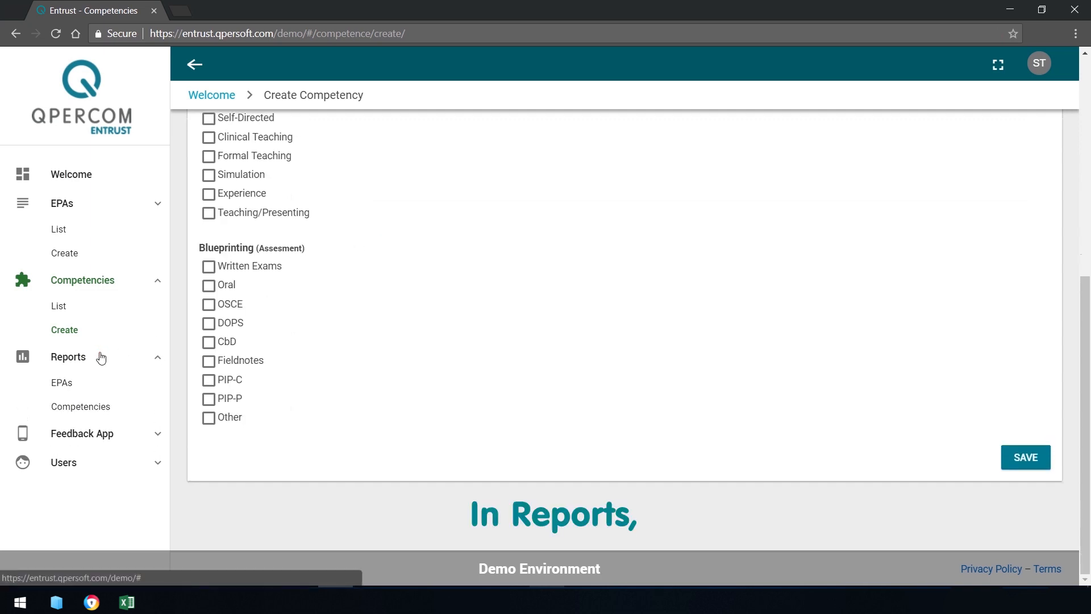
Step: View the empty EPA Reports table and reveal the Feedback App section
{"action": "left_click", "coordinate": [62, 381]}
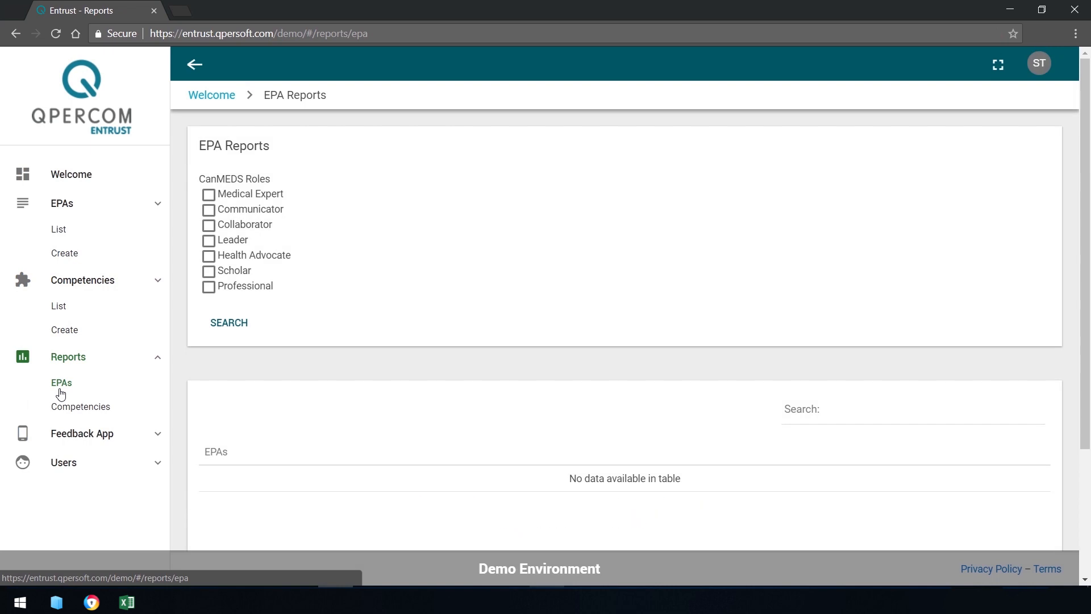
{"action": "scroll", "scroll_direction": "down", "scroll_amount": 3}
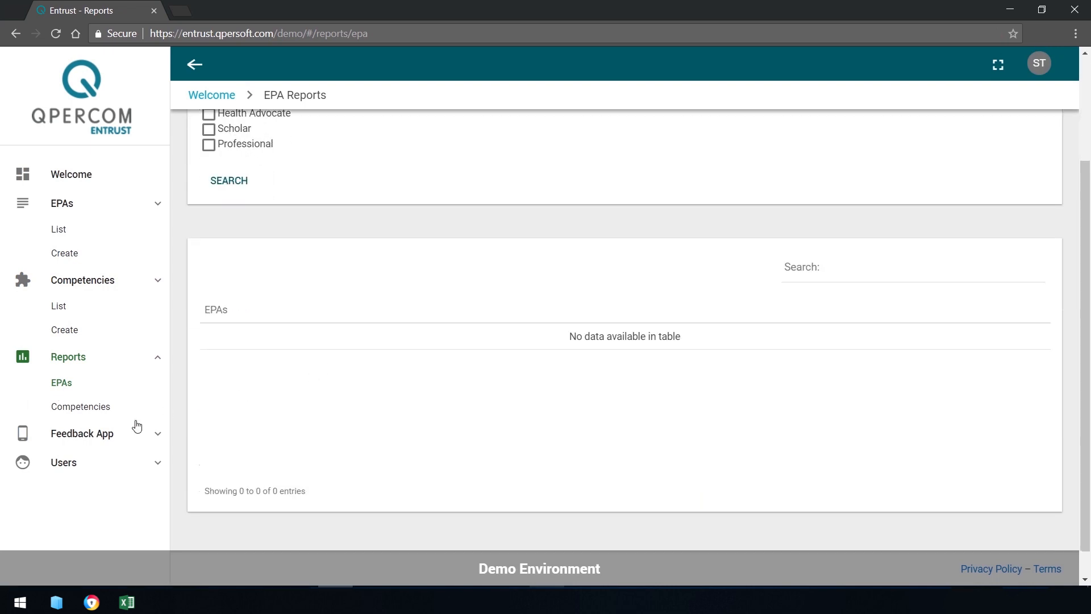
{"action": "left_click", "coordinate": [81, 432]}
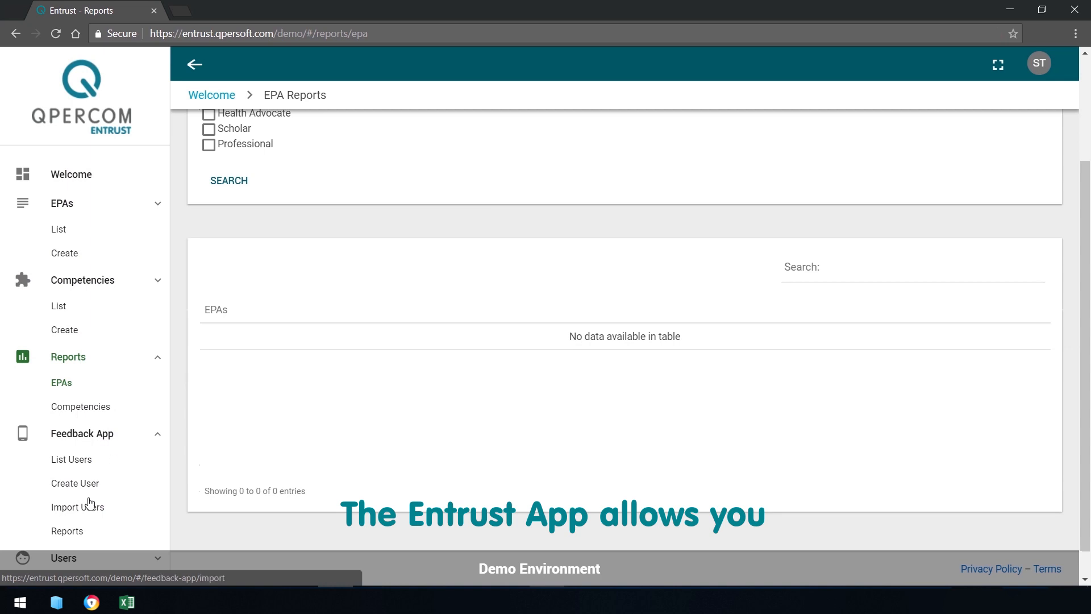
Step: Browse the Feedback Reports page and its 12 feedback entries
{"action": "left_click", "coordinate": [67, 531]}
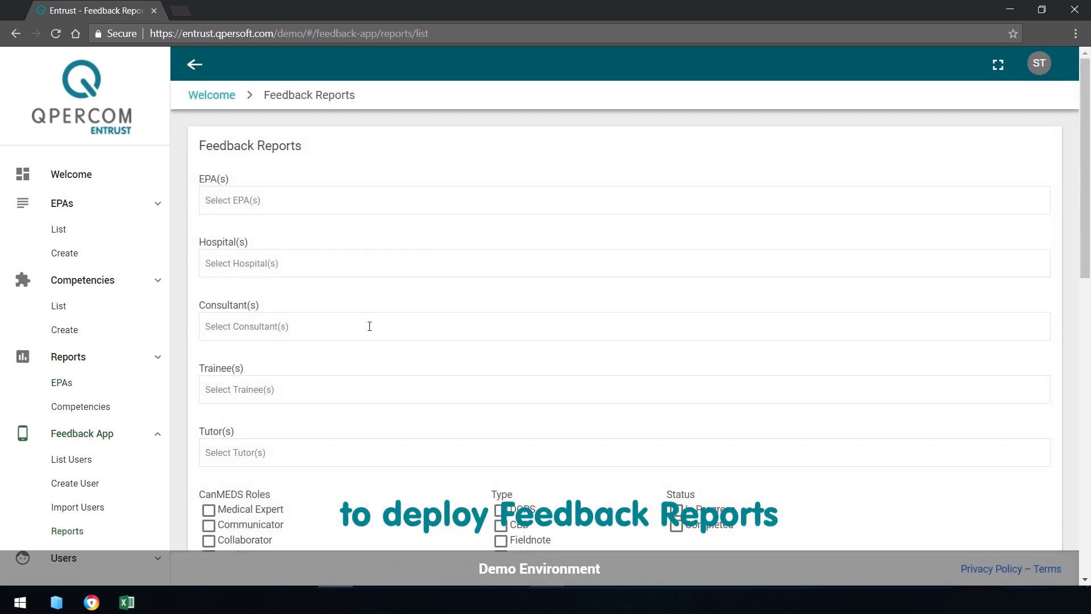
{"action": "scroll", "scroll_direction": "down", "scroll_amount": 3}
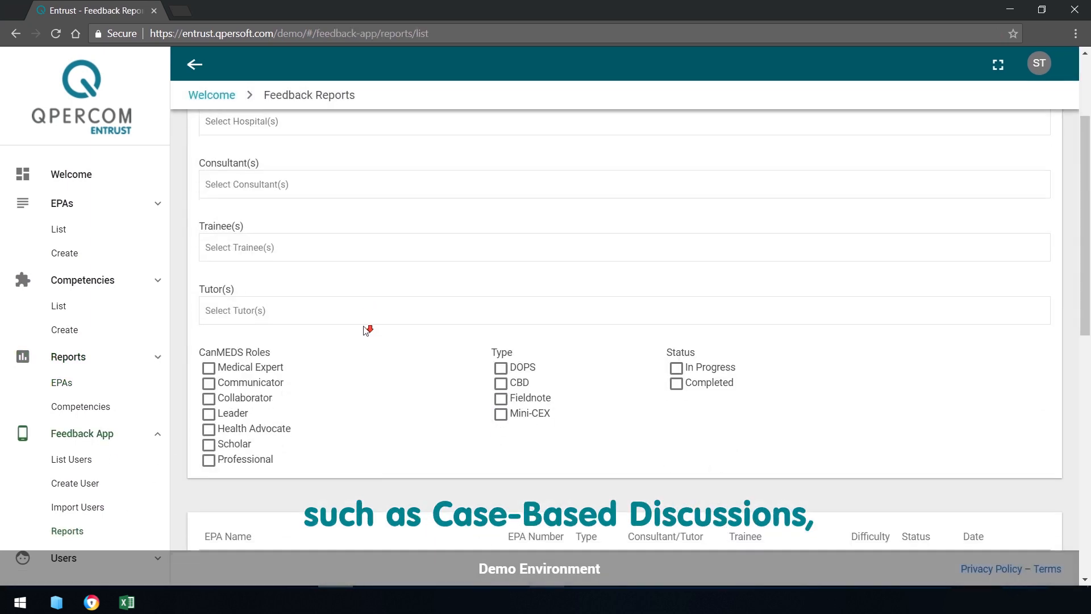
{"action": "scroll", "scroll_direction": "down", "scroll_amount": 3}
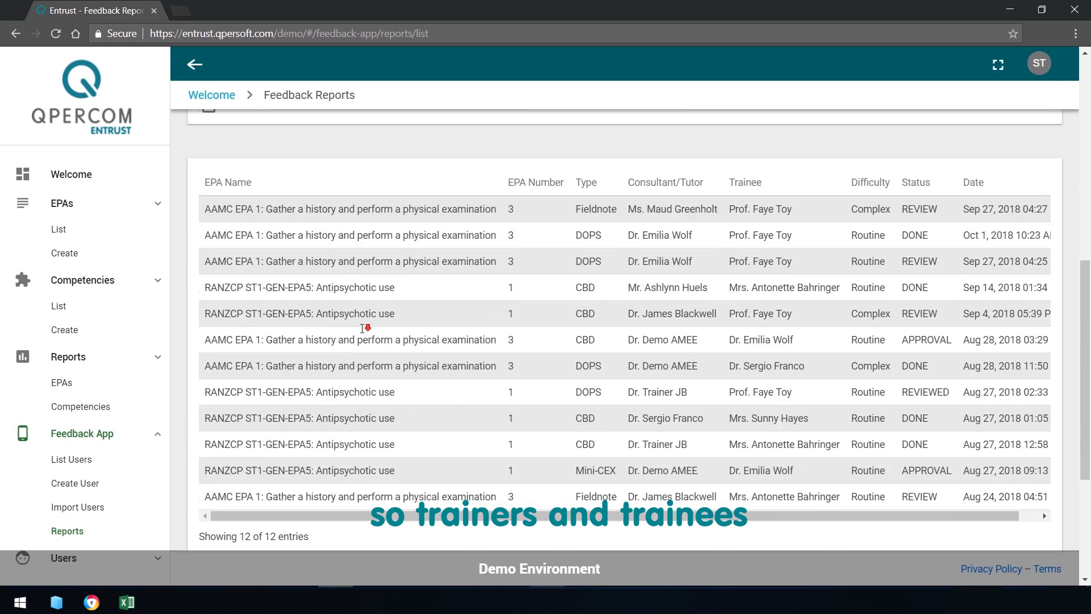
{"action": "scroll", "scroll_direction": "down", "scroll_amount": 3}
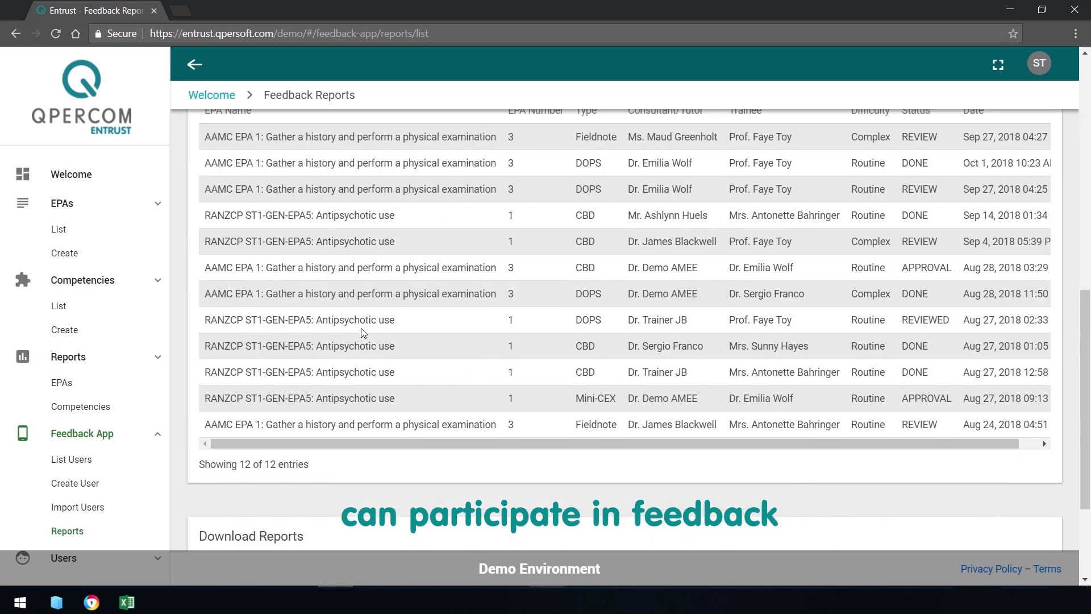
Step: Download the FULL FEEDBACK REPORT and open it as a spreadsheet in Excel
{"action": "left_click", "coordinate": [266, 432]}
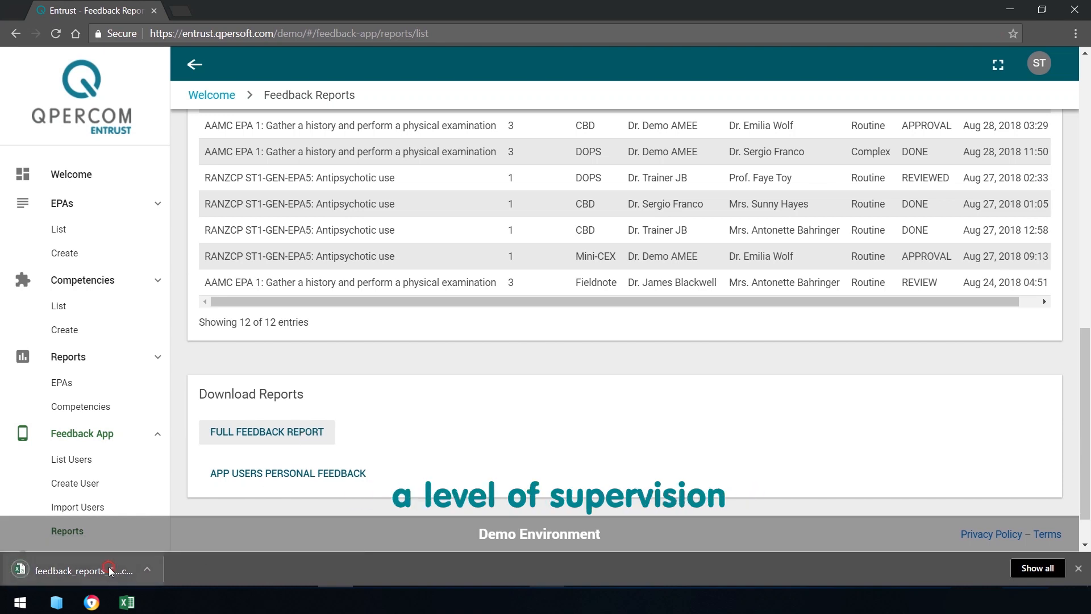
{"action": "left_click", "coordinate": [80, 570]}
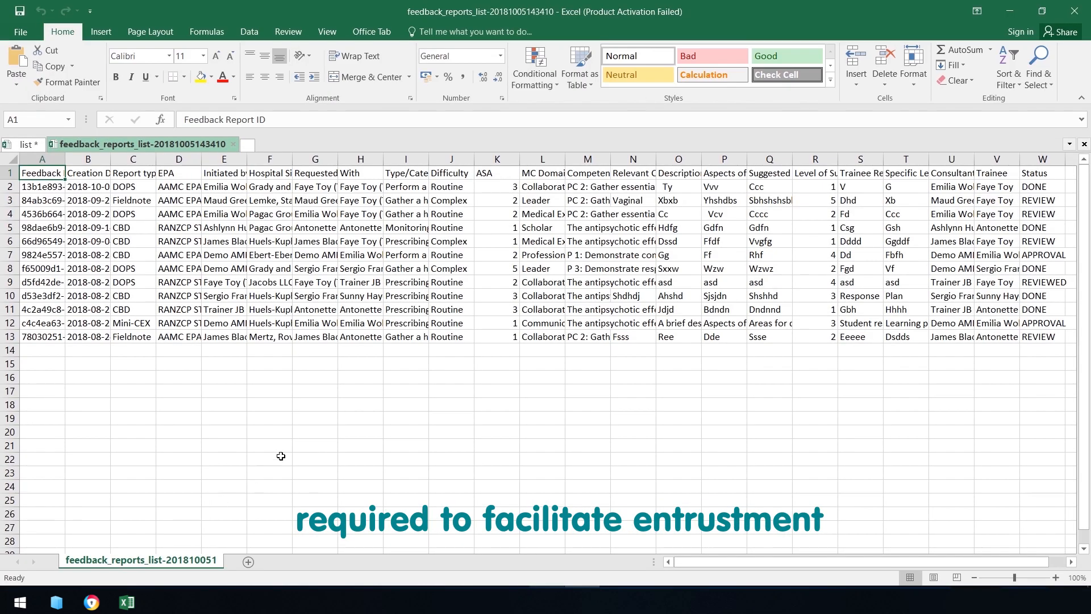